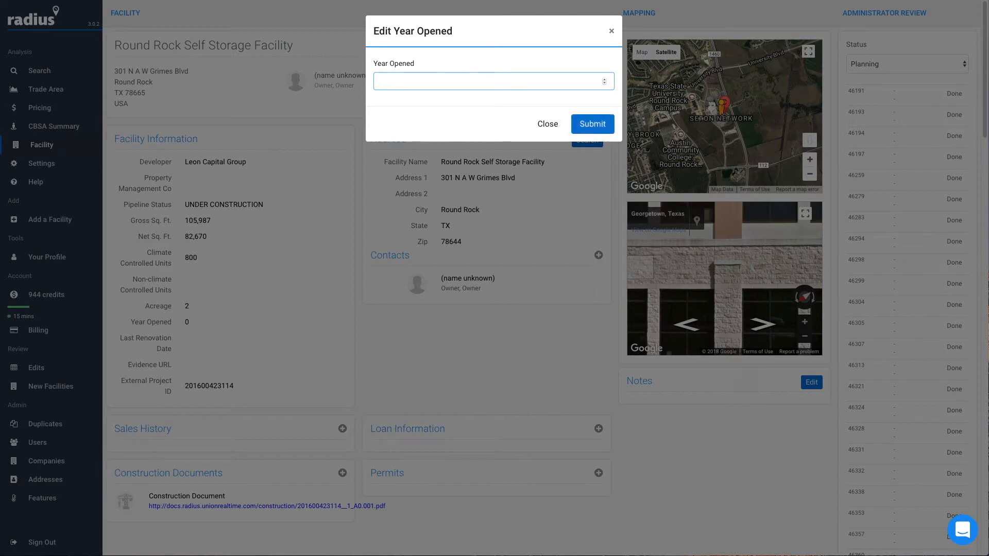
Step: Enter 2014 as the facility's Year Opened and submit it
type("2014")
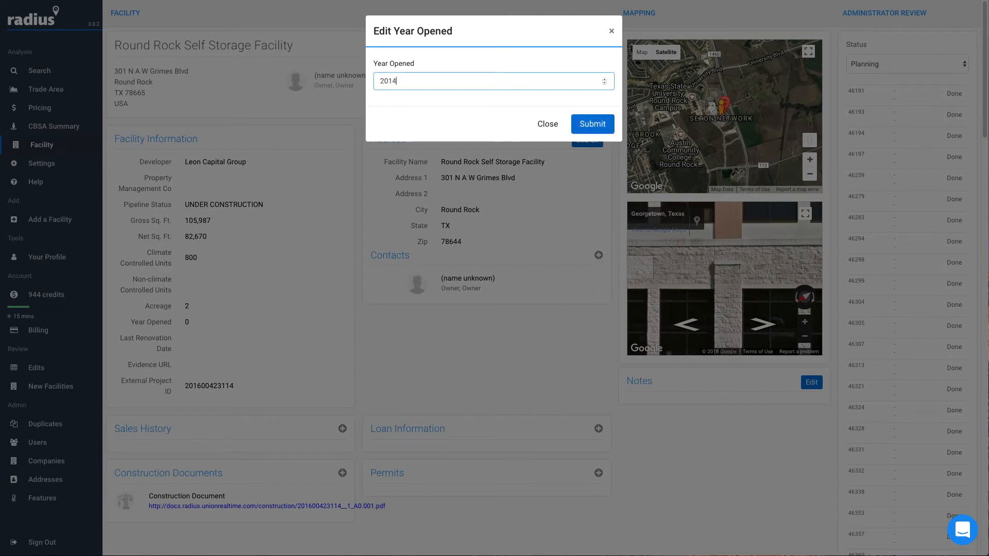
left_click(548, 123)
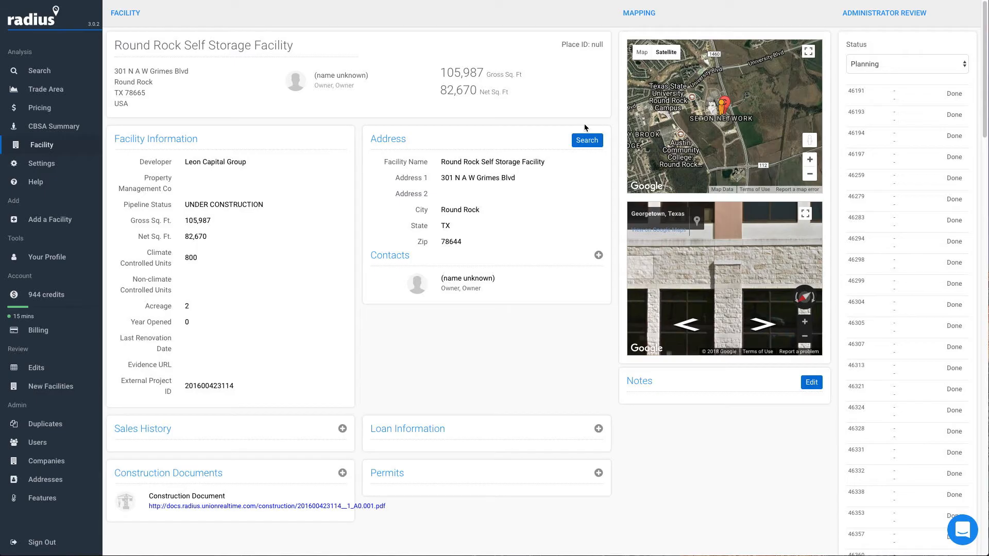
Step: Re-enter 2014 as Year Opened, then bring up the Add a Facility form prefilled for N A W Grimes Blvd
type("2014")
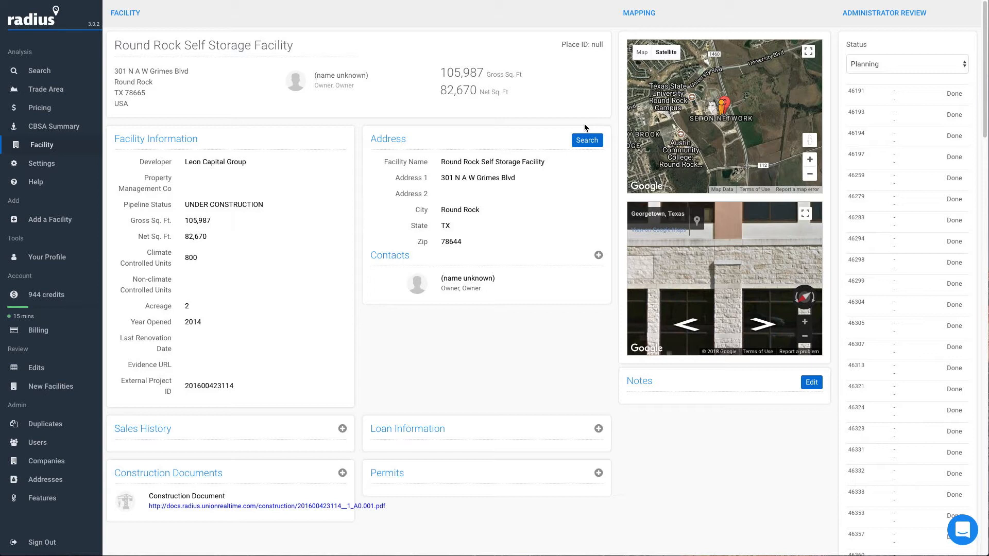
left_click(513, 162)
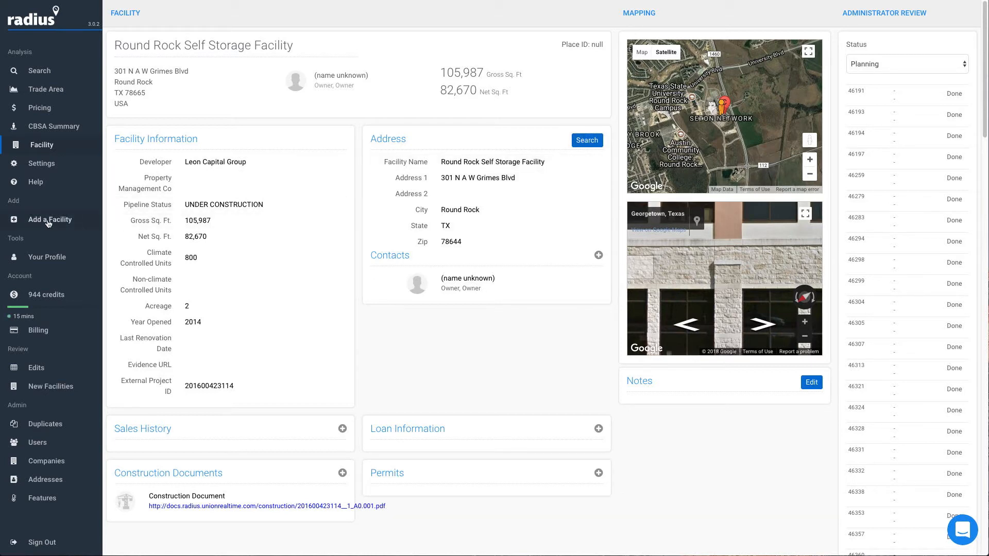
left_click(49, 219)
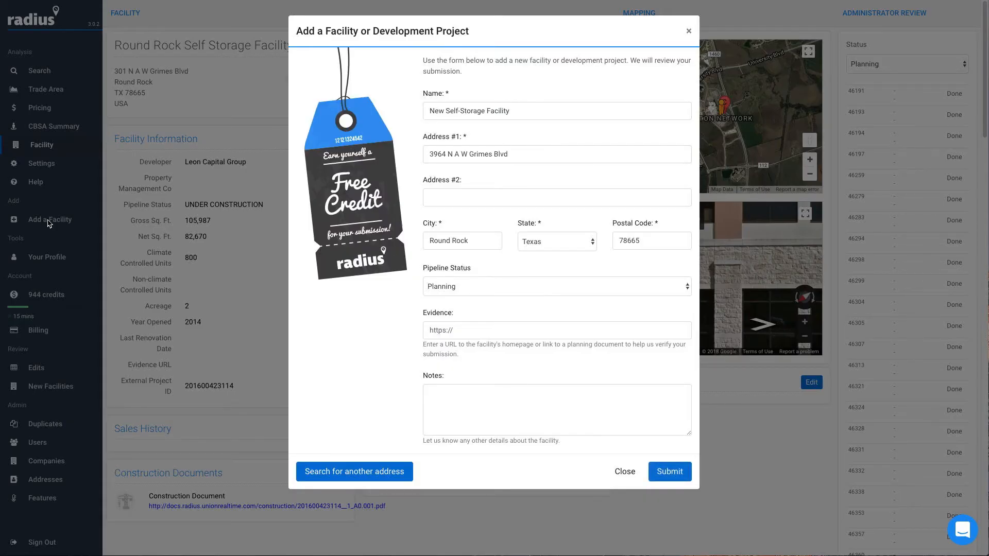